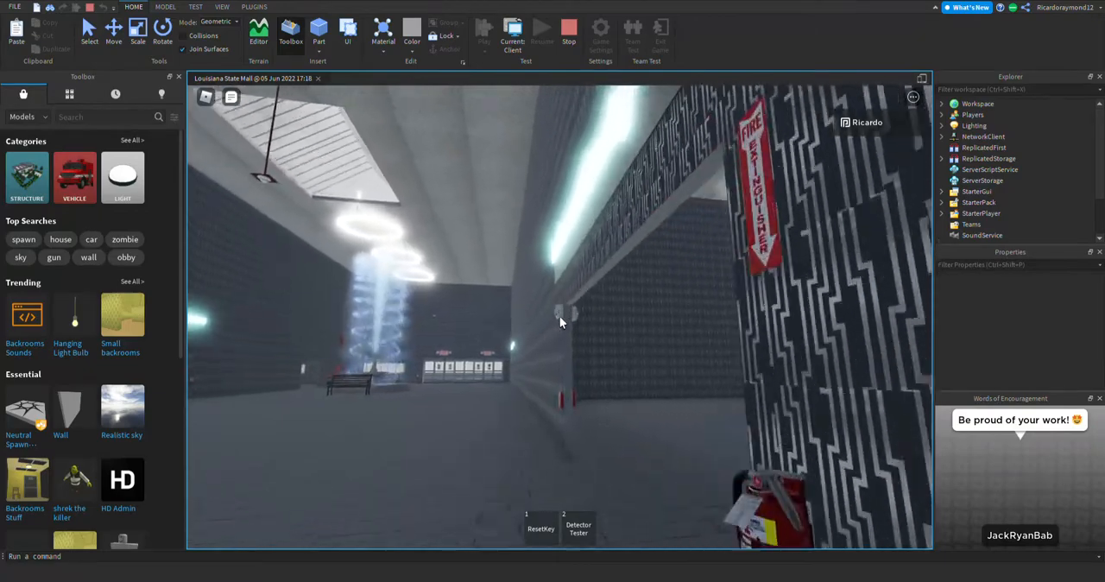
Rotate the camera away from the fire alarm to reveal the pillar and ring-lit tiled room
{"action": "left_click_drag", "start_coordinate": [559, 323], "coordinate": [559, 259]}
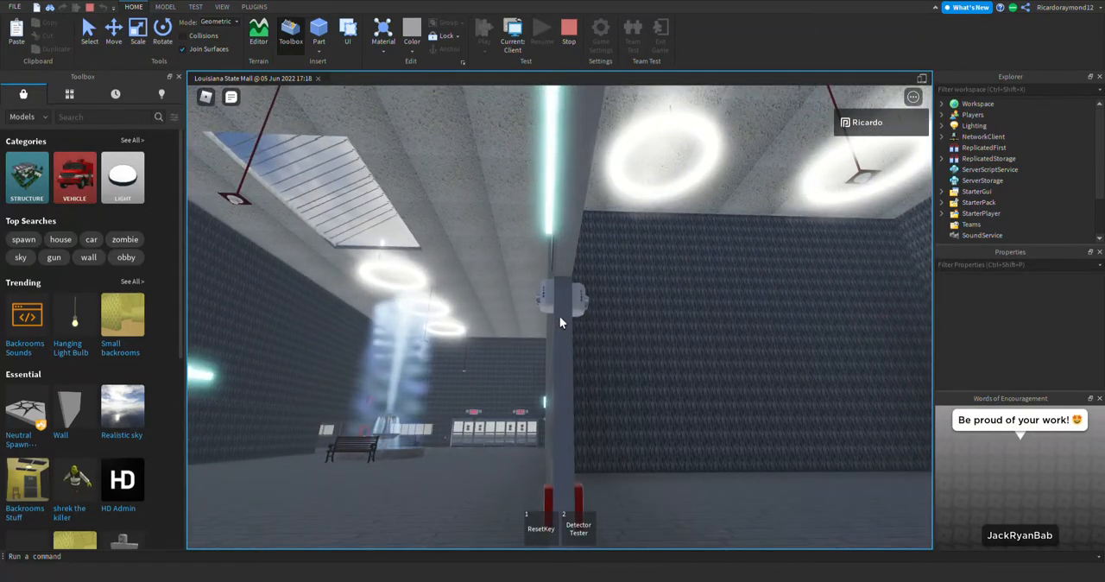